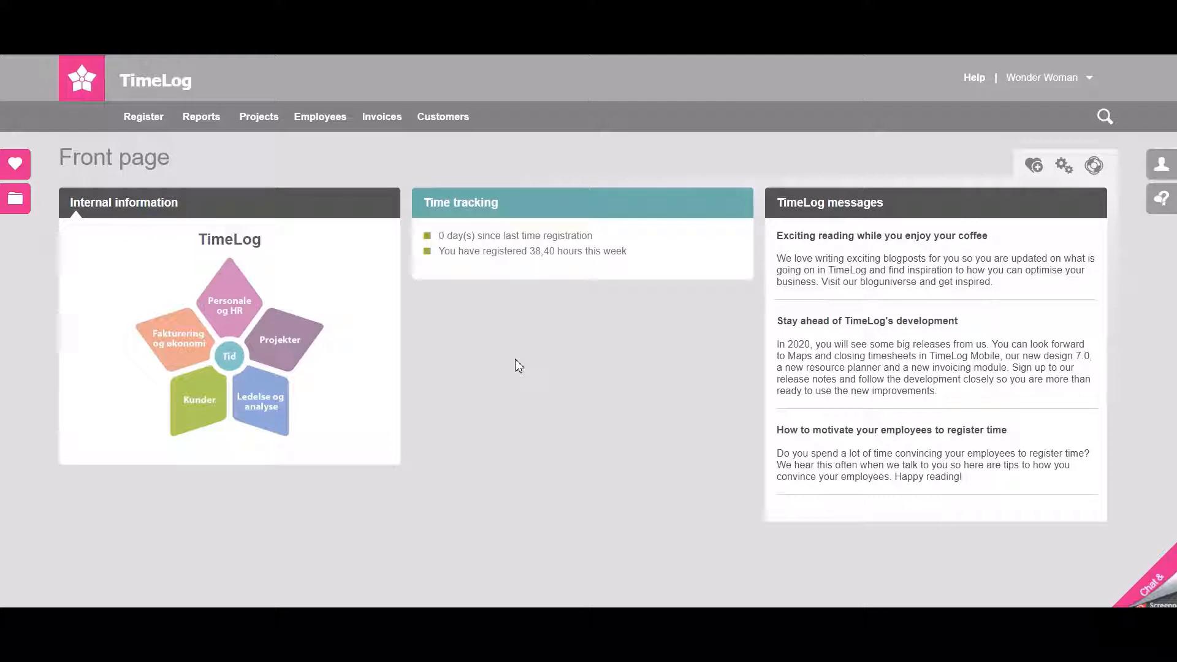
Start a new project from the Projects menu, landing on a blank form numbered P20.0011.
click(259, 117)
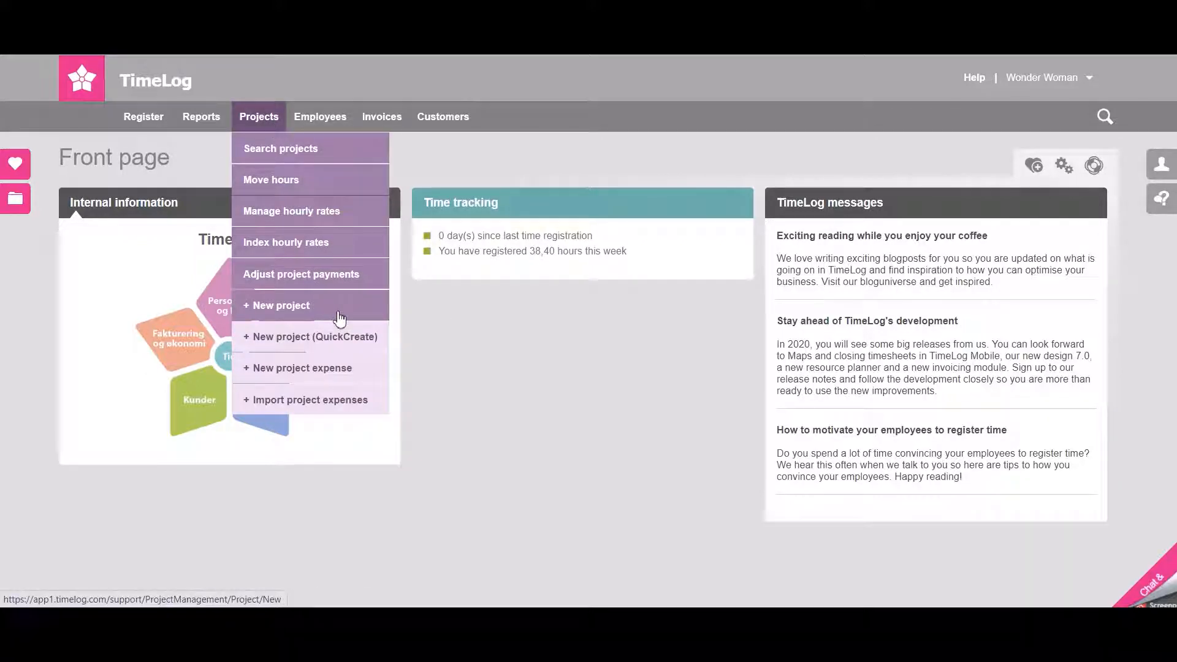
click(279, 305)
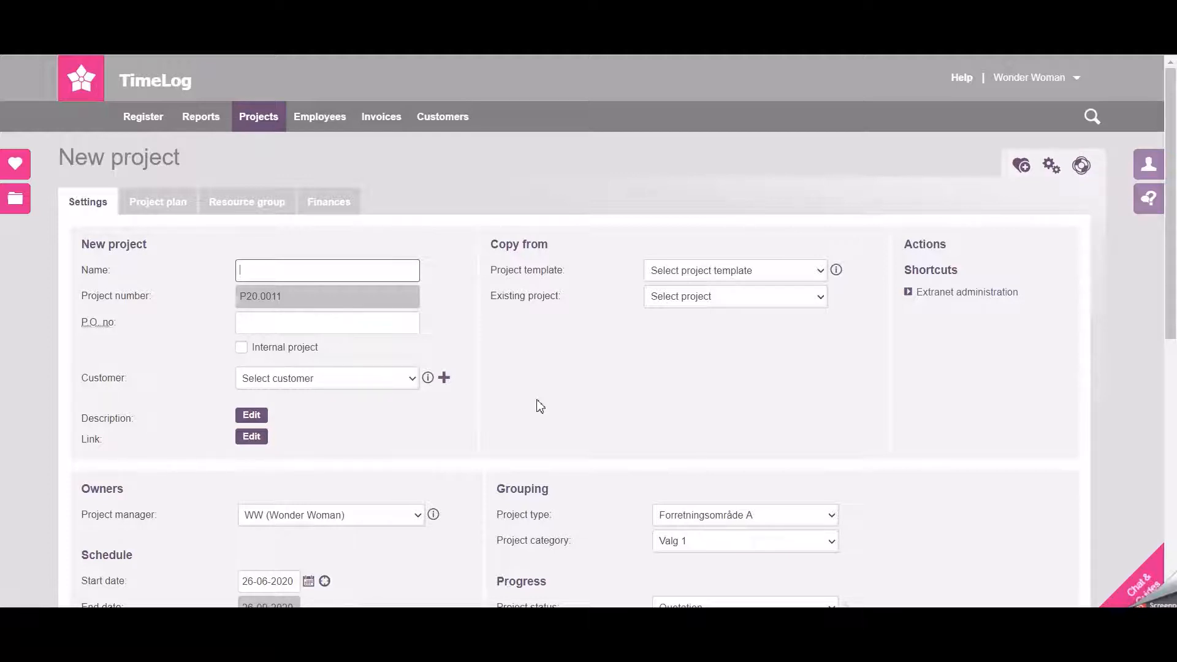
Name the project 'New project' and choose customer Company X (200008).
text(New proj)
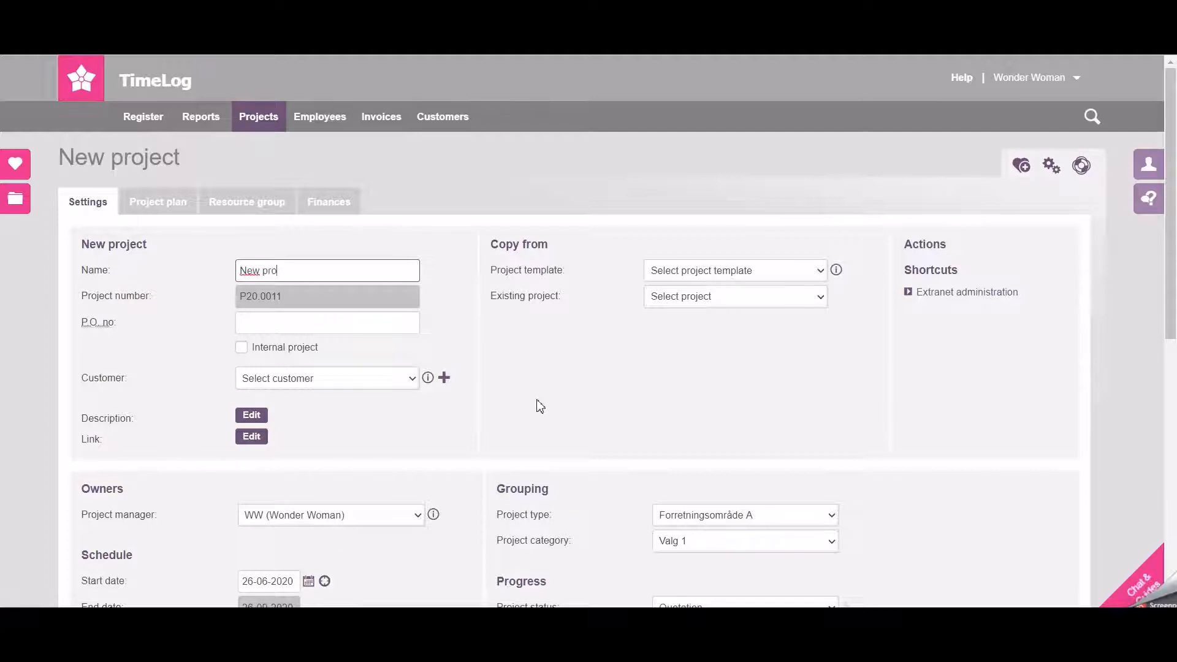
text(ject)
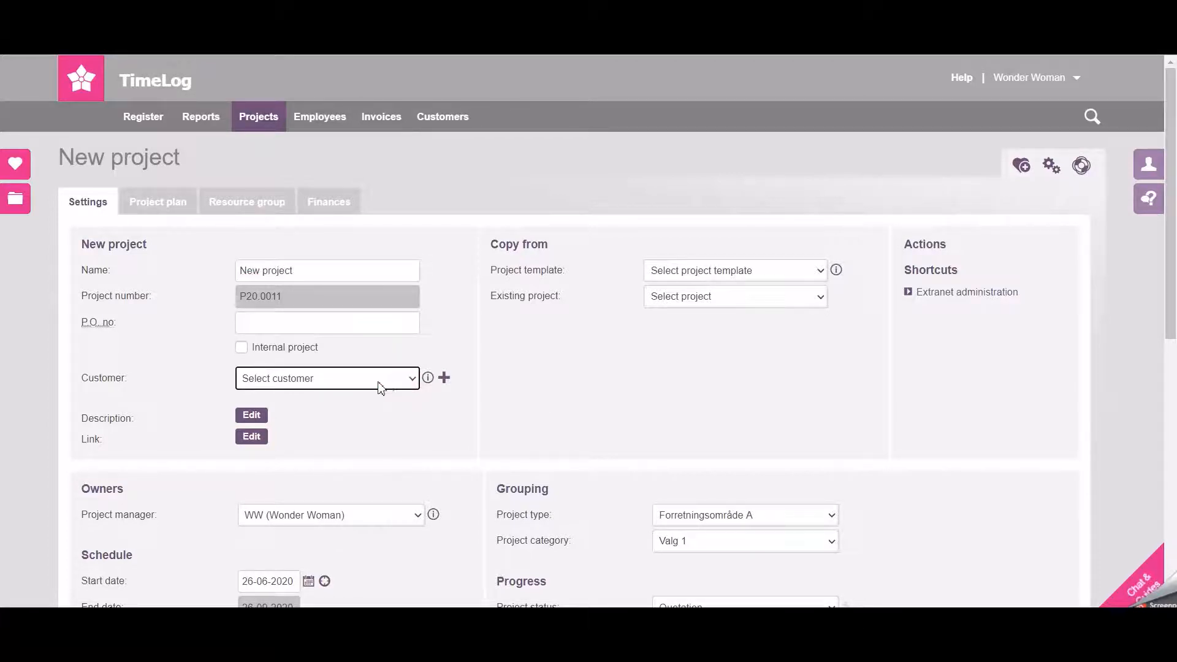
click(326, 378)
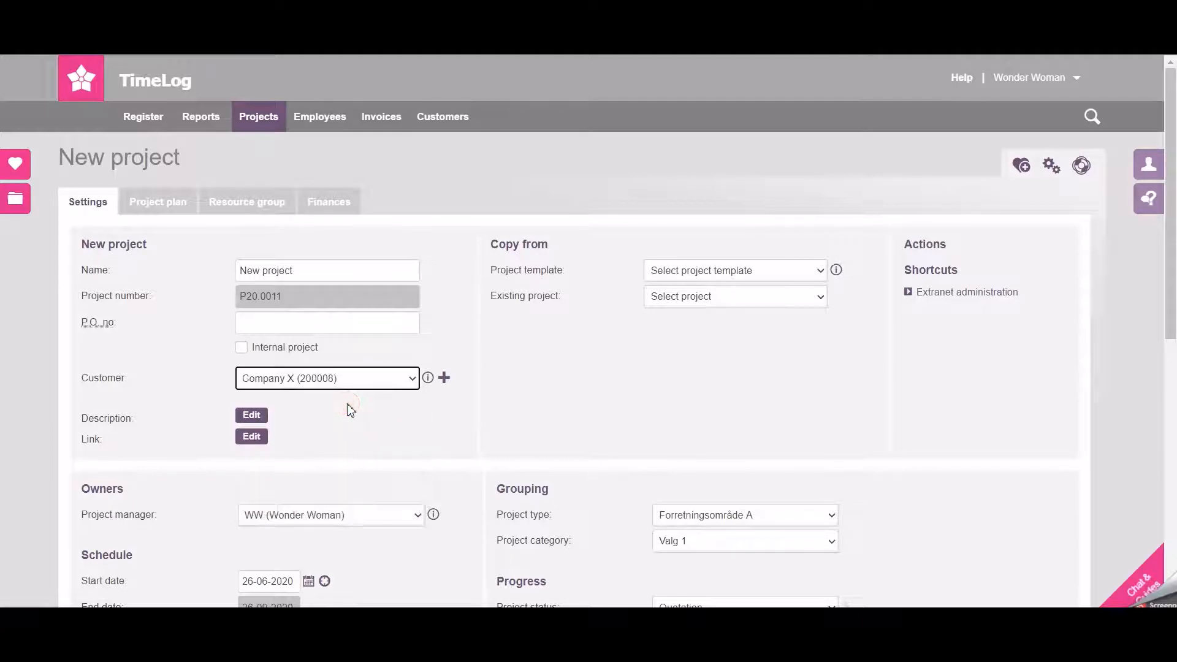
mouse_move(583, 276)
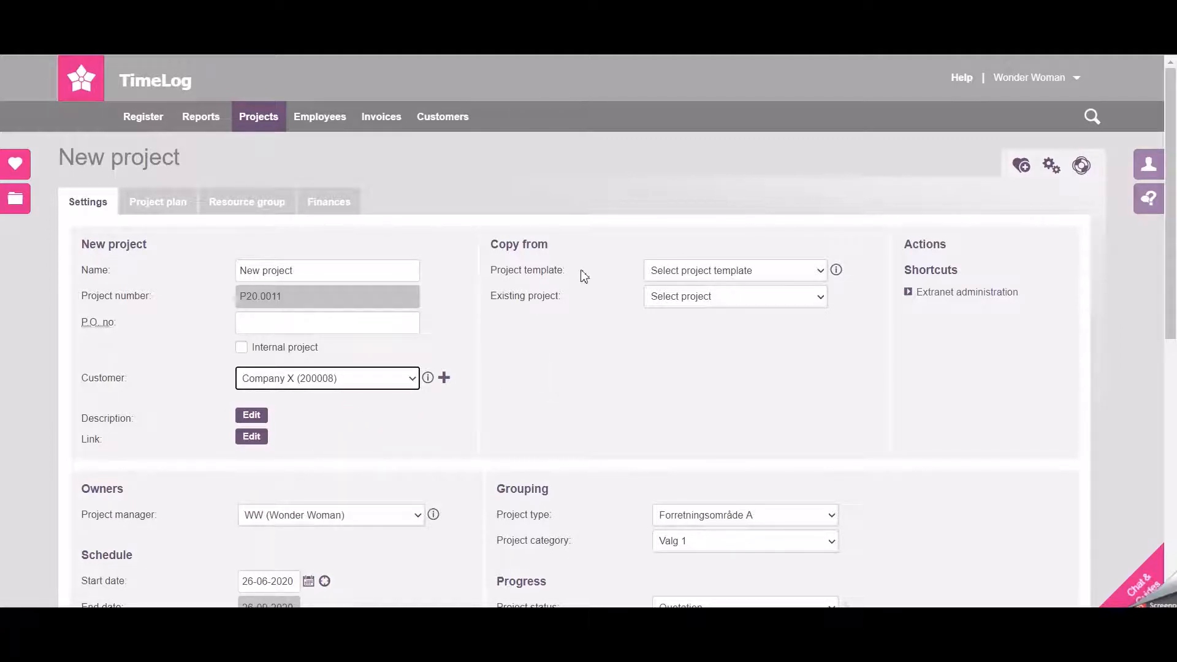
mouse_move(616, 287)
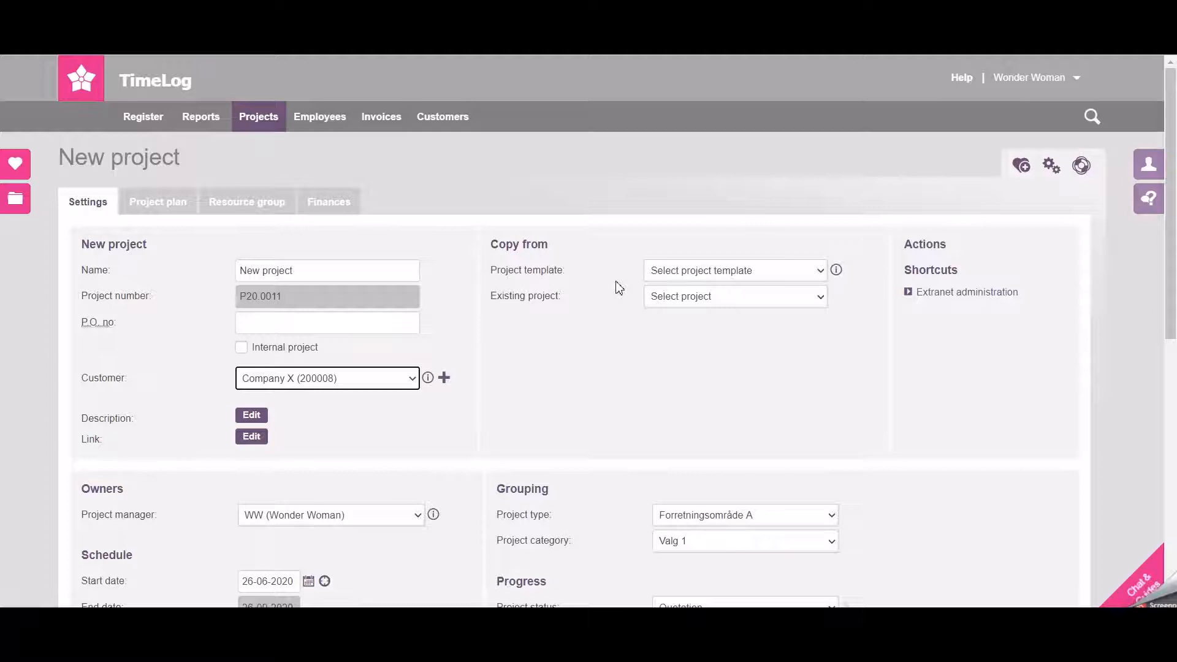
mouse_move(651, 281)
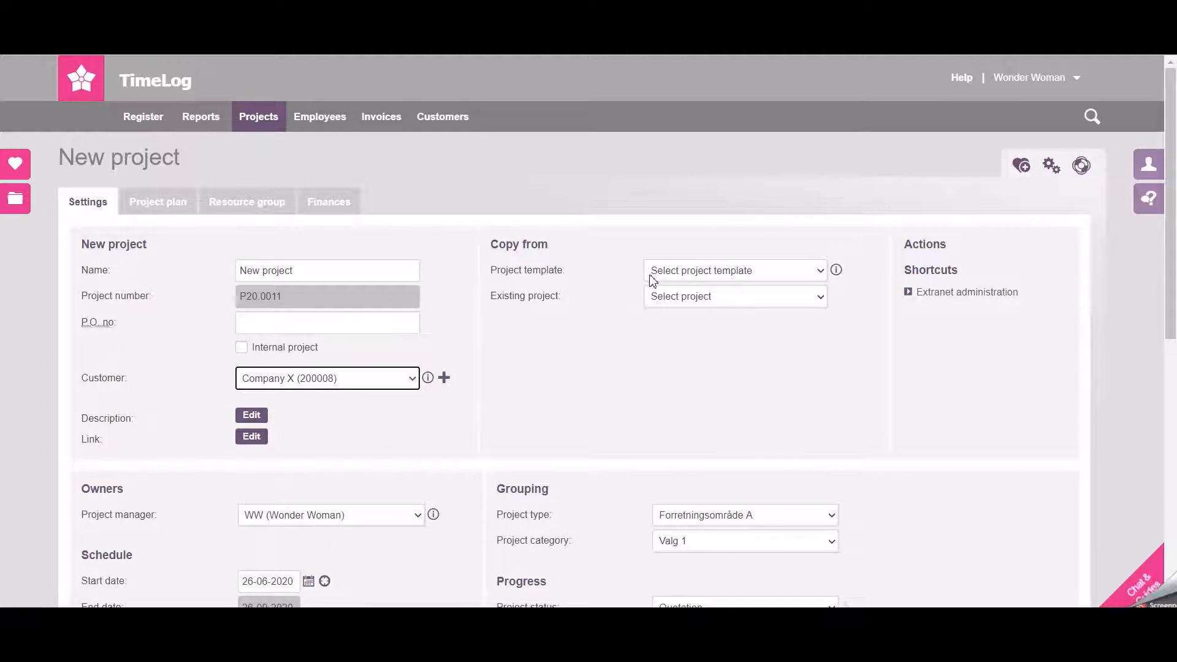
mouse_move(655, 305)
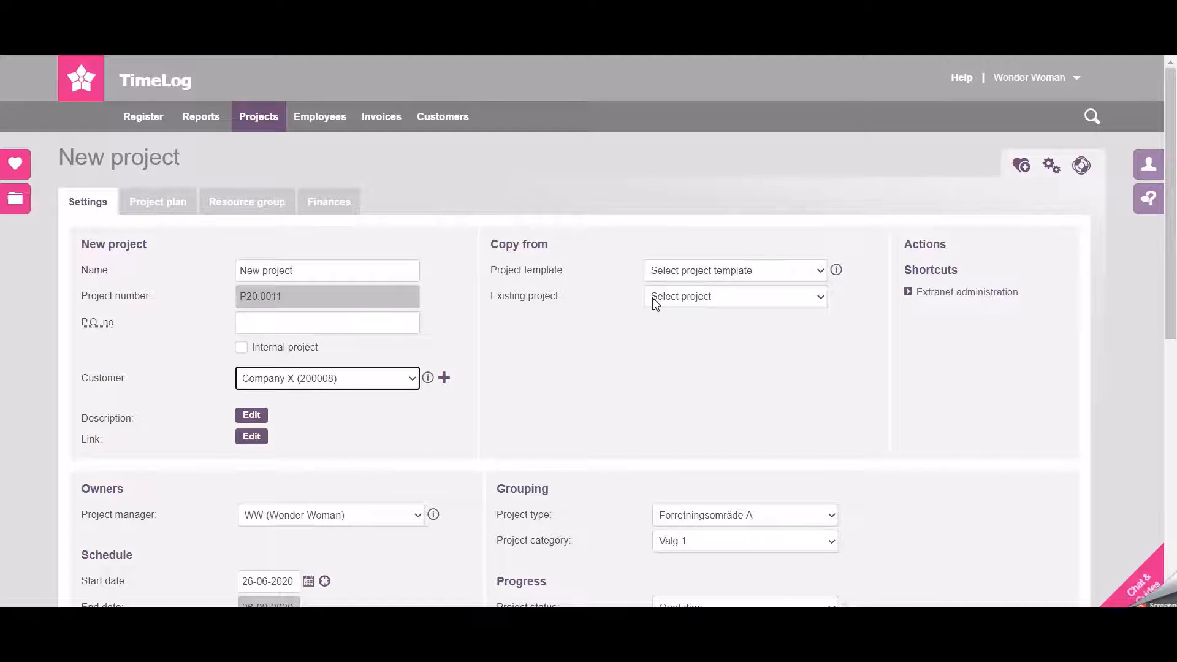
mouse_move(590, 320)
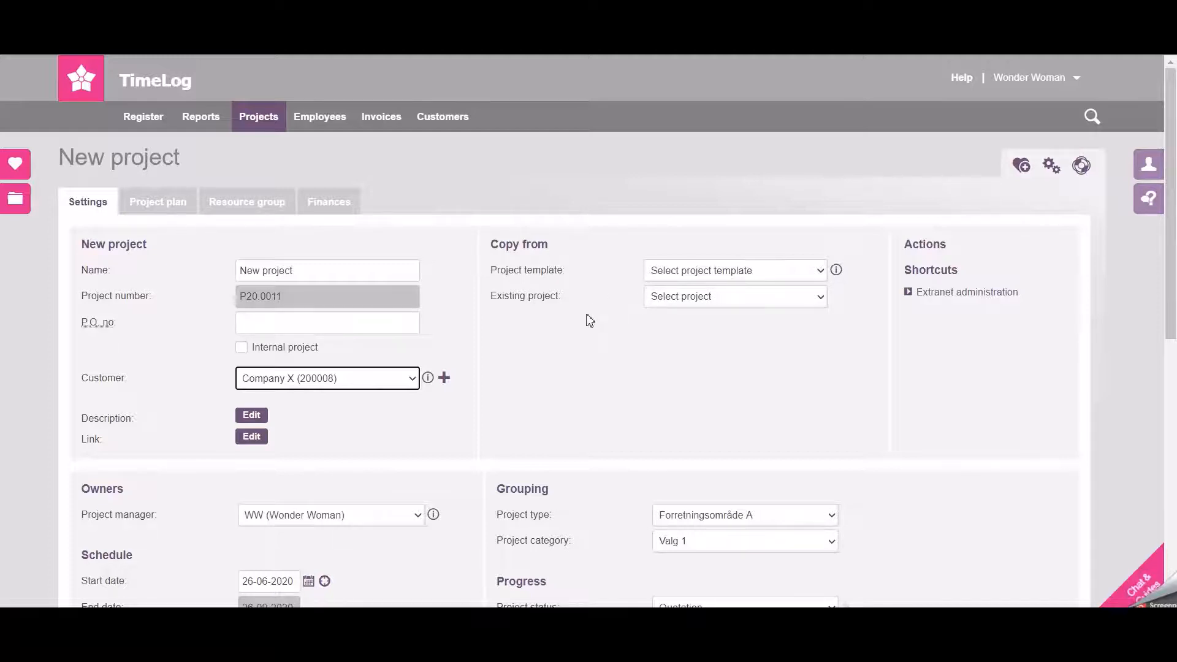
scroll(down, 3)
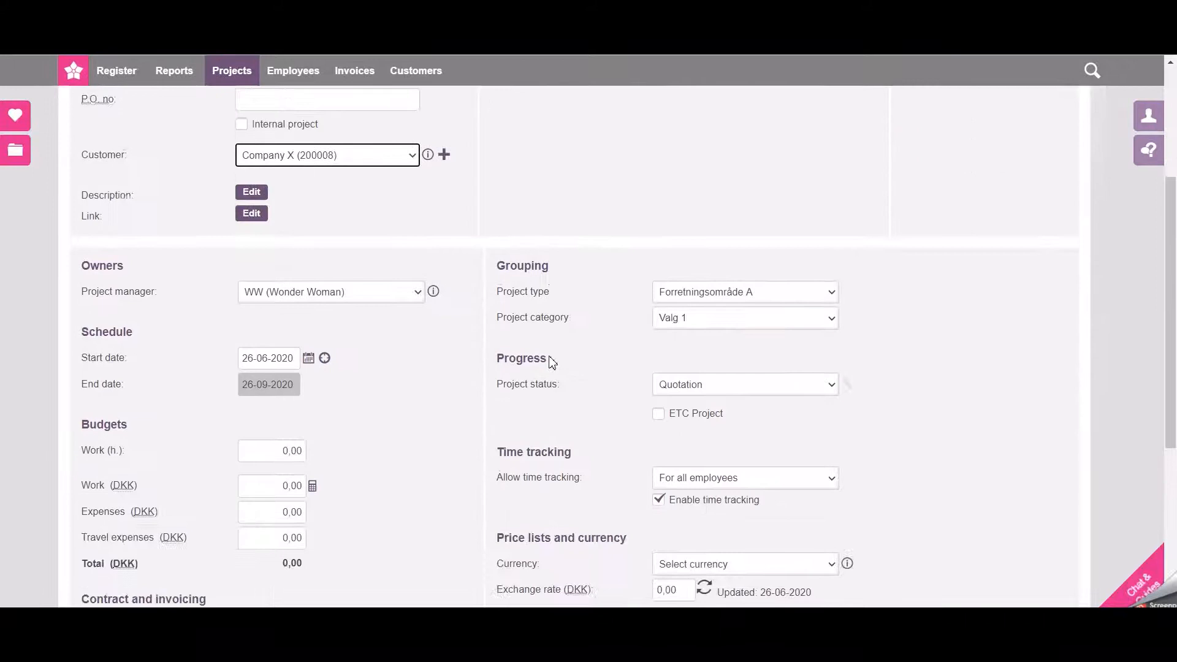
scroll(down, 3)
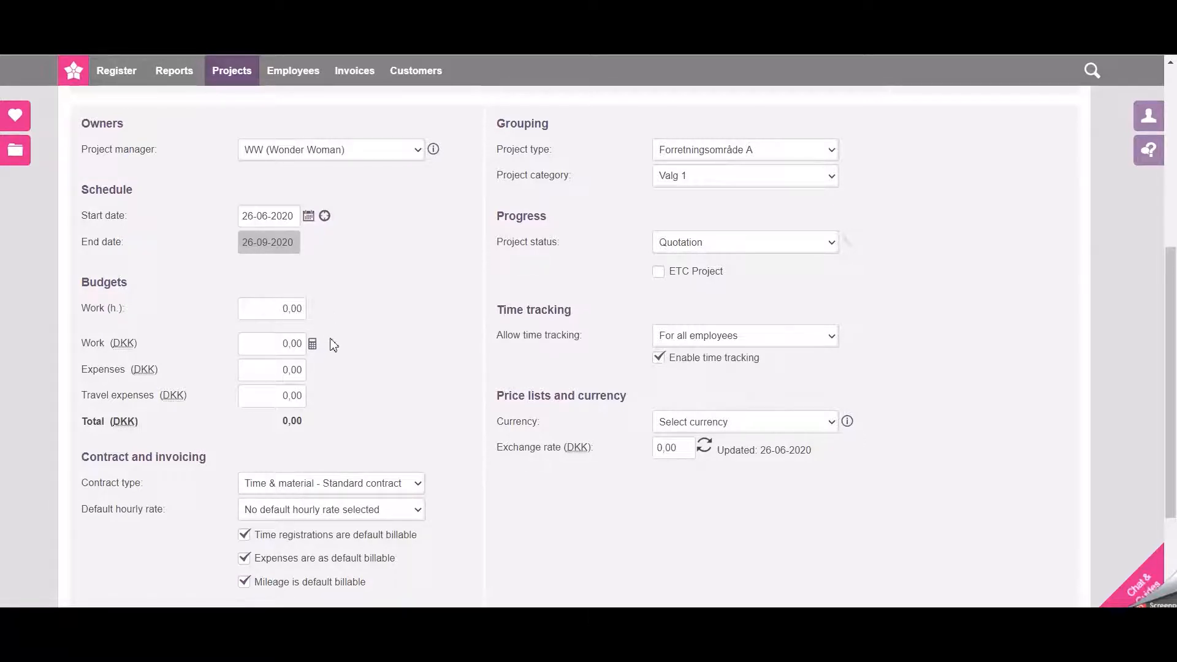
mouse_move(353, 390)
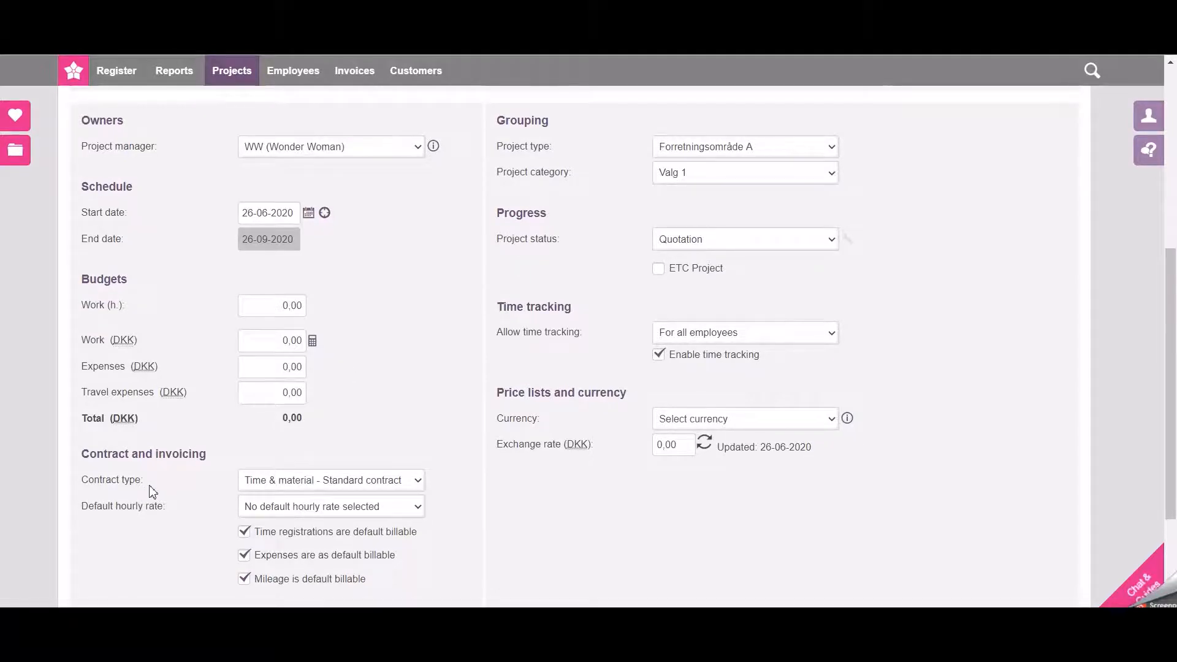
mouse_move(420, 487)
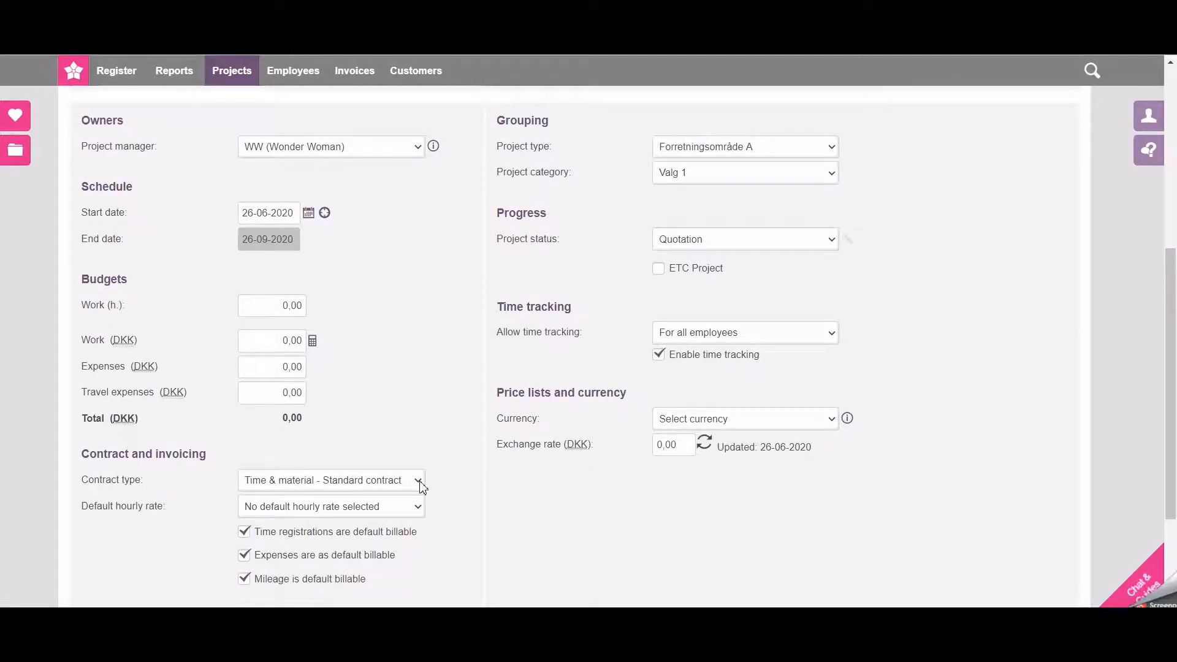
click(419, 480)
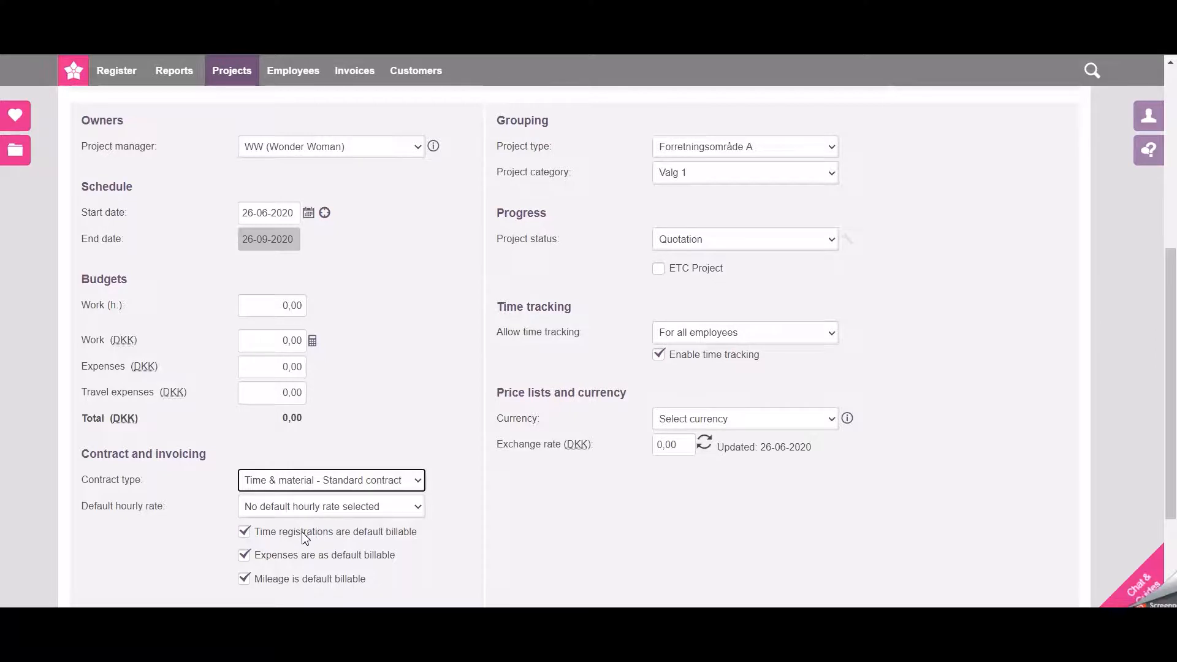
mouse_move(422, 539)
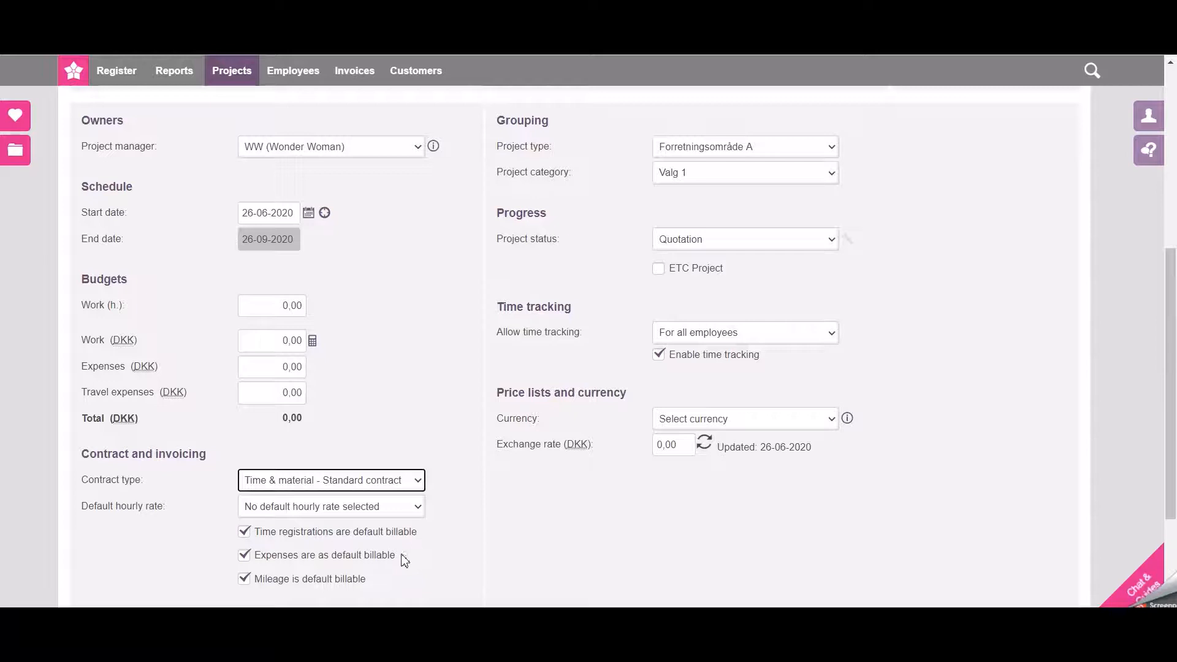
mouse_move(375, 581)
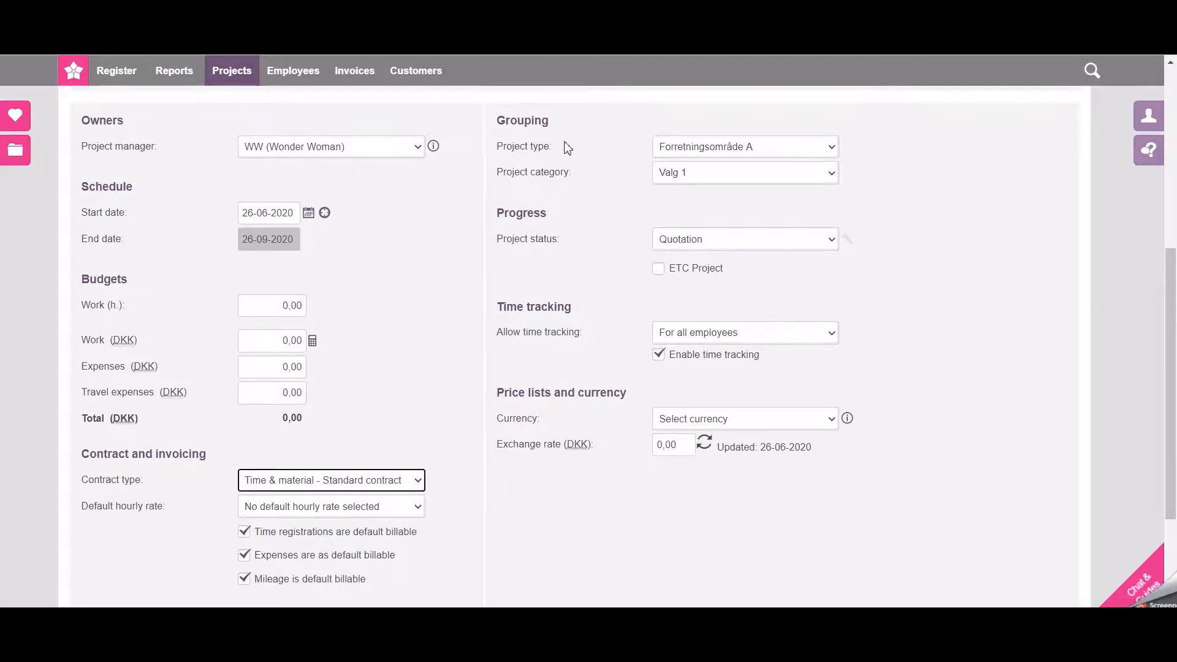
mouse_move(586, 173)
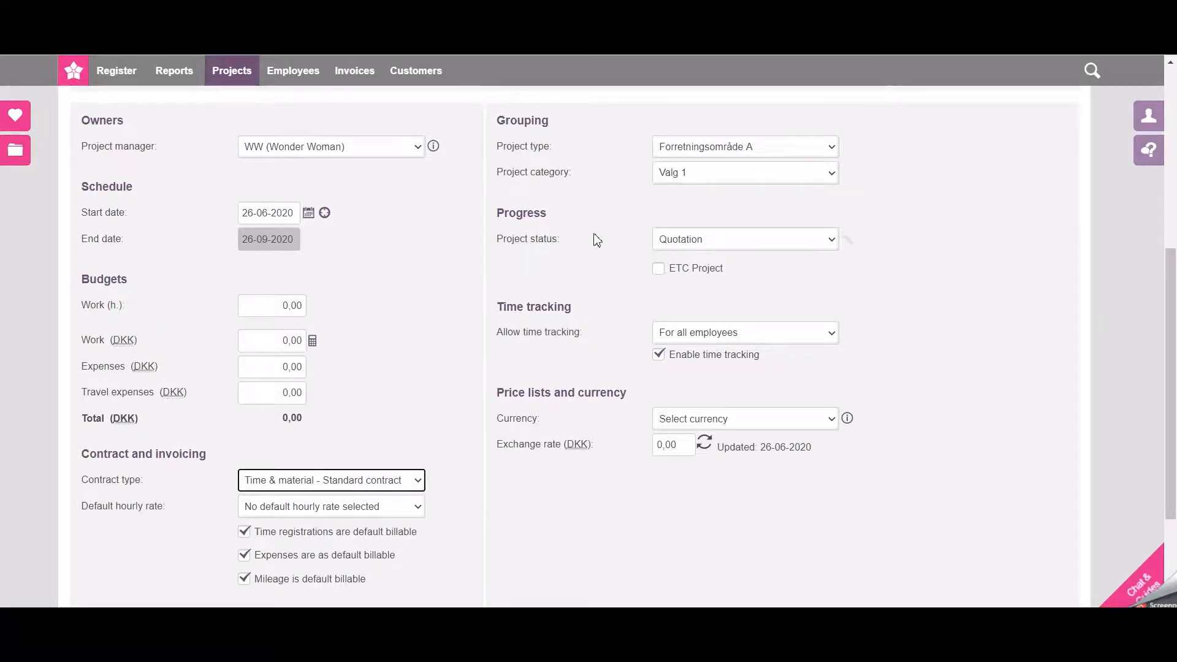
mouse_move(568, 242)
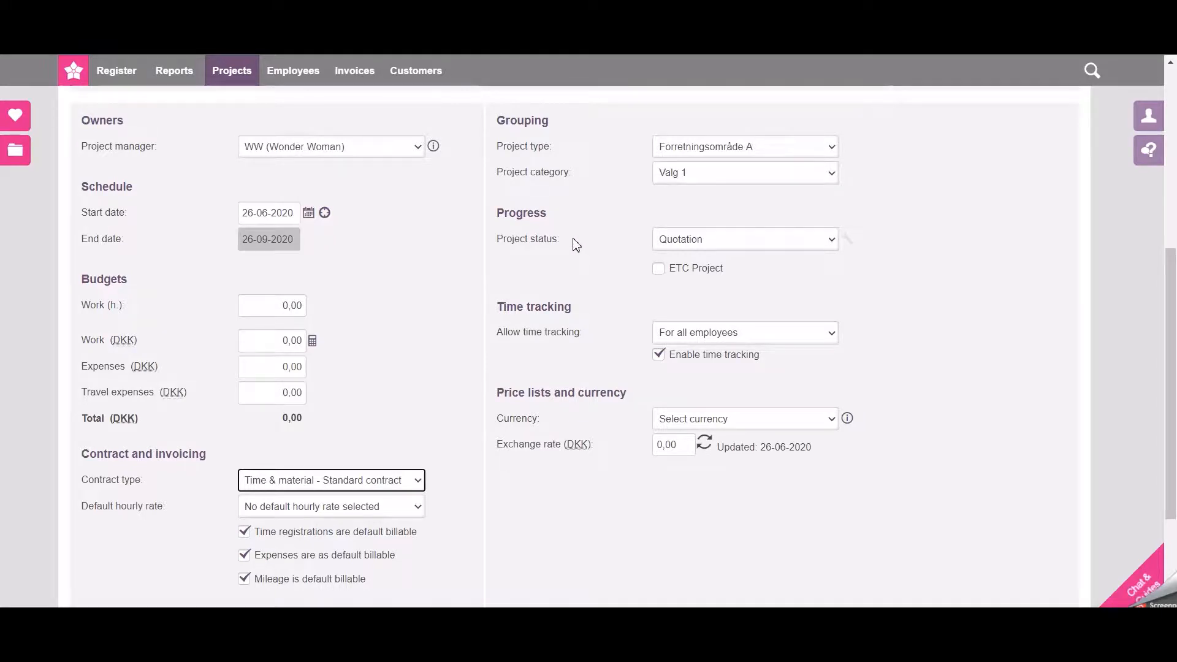
mouse_move(590, 336)
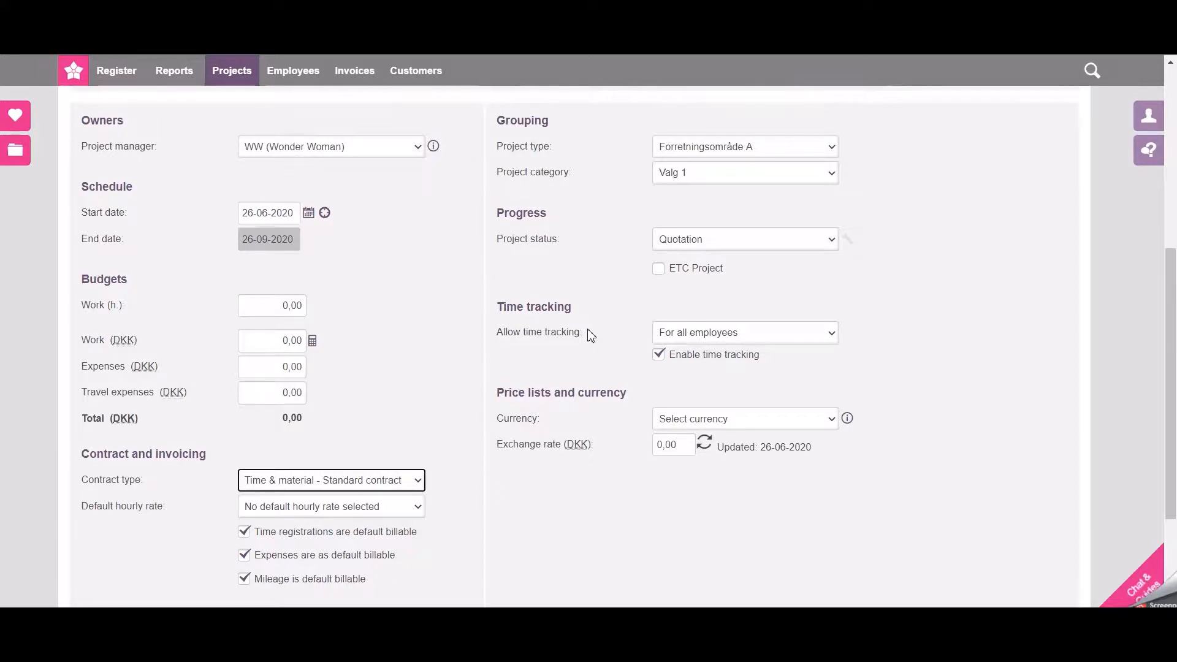
mouse_move(717, 336)
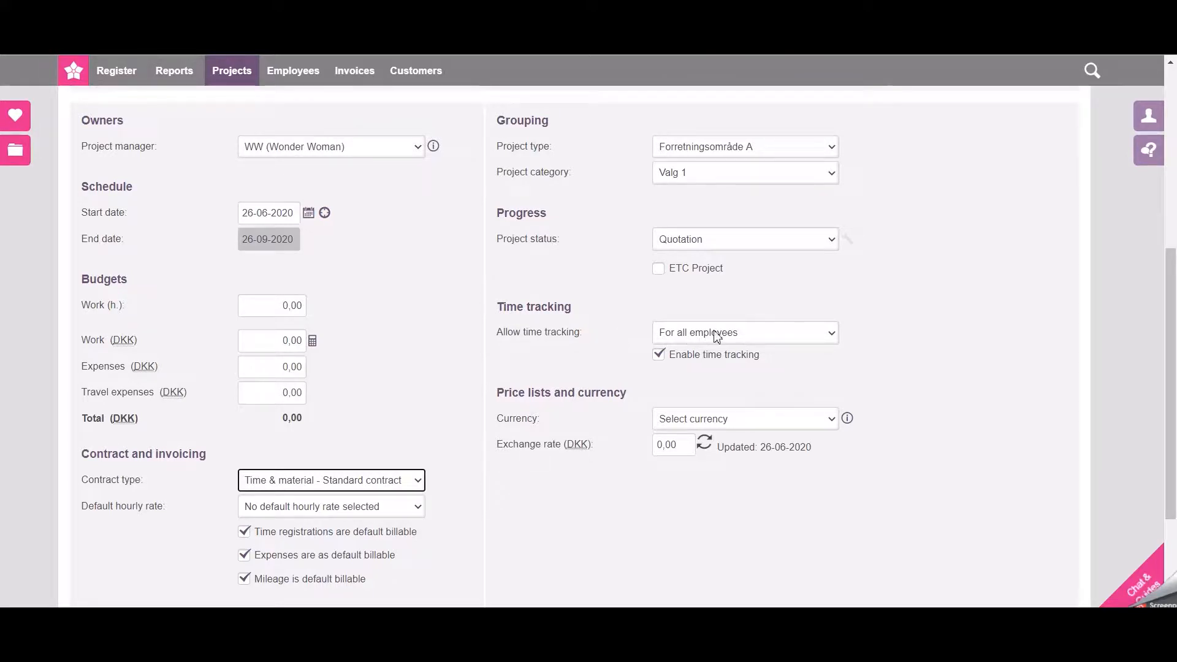
Set 'Allow time tracking' to 'For all in resource group'.
click(744, 333)
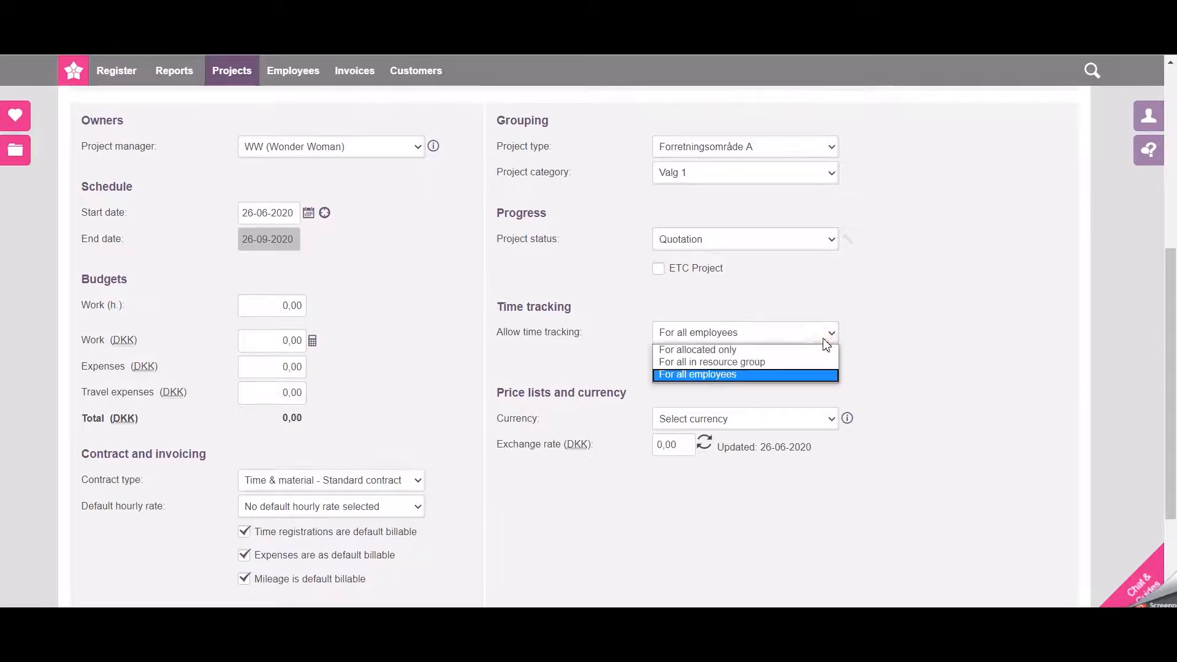
mouse_move(764, 362)
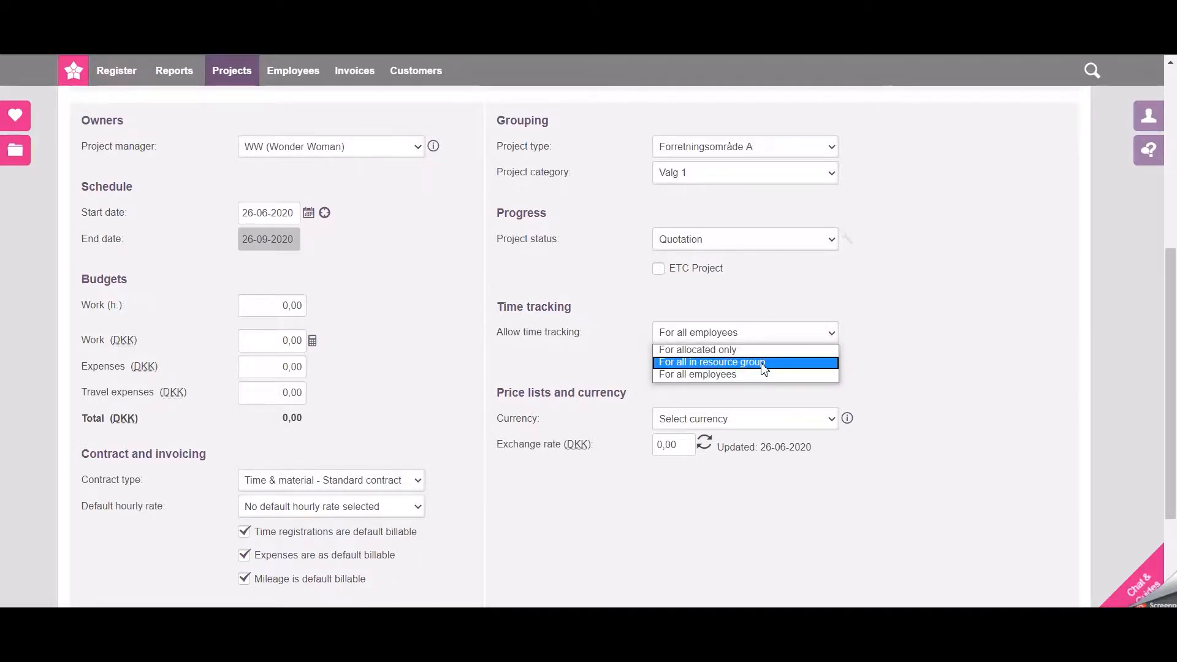
click(711, 363)
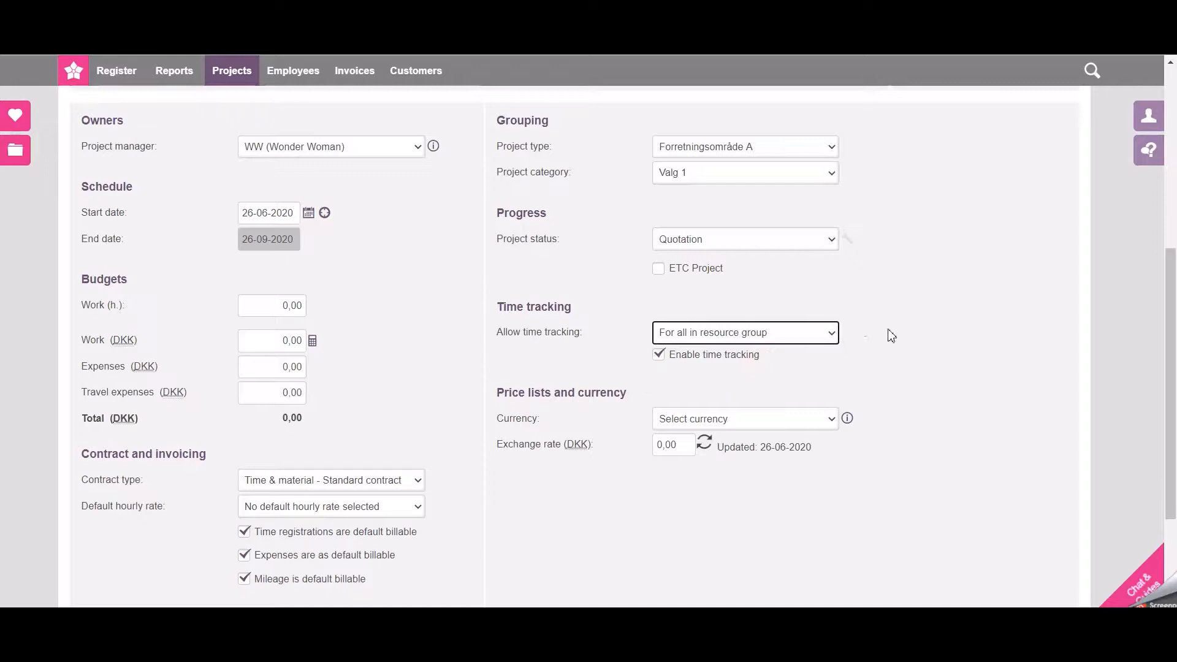
mouse_move(880, 339)
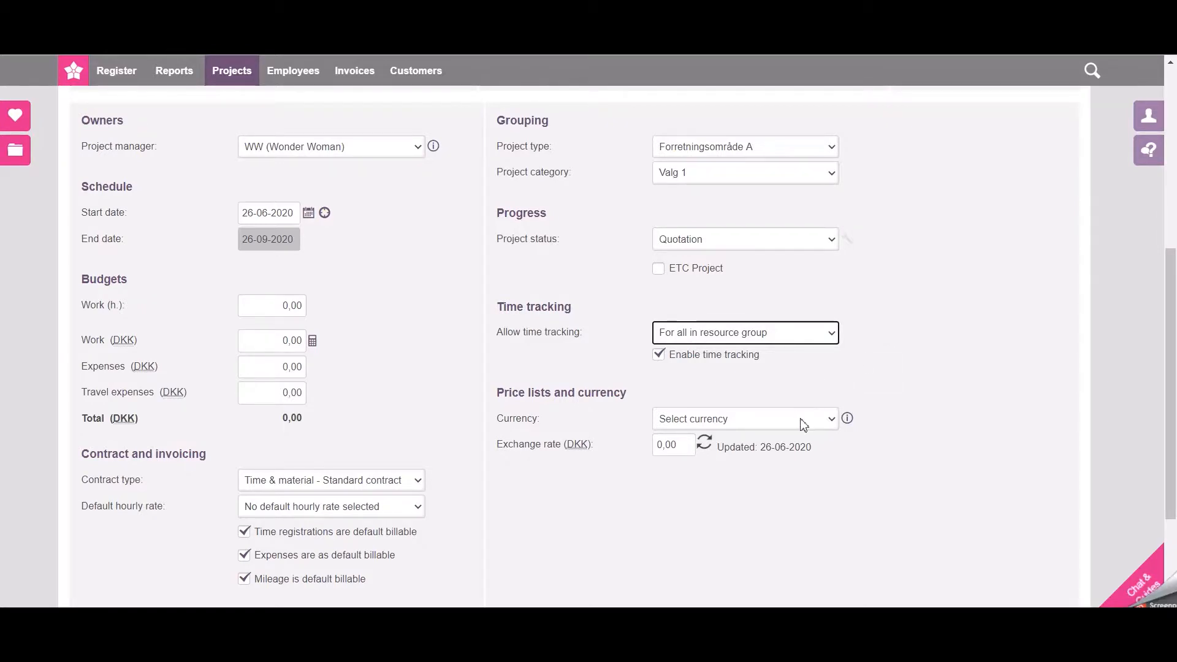
Set the project currency to DKK (DKK) and save the new project.
click(744, 418)
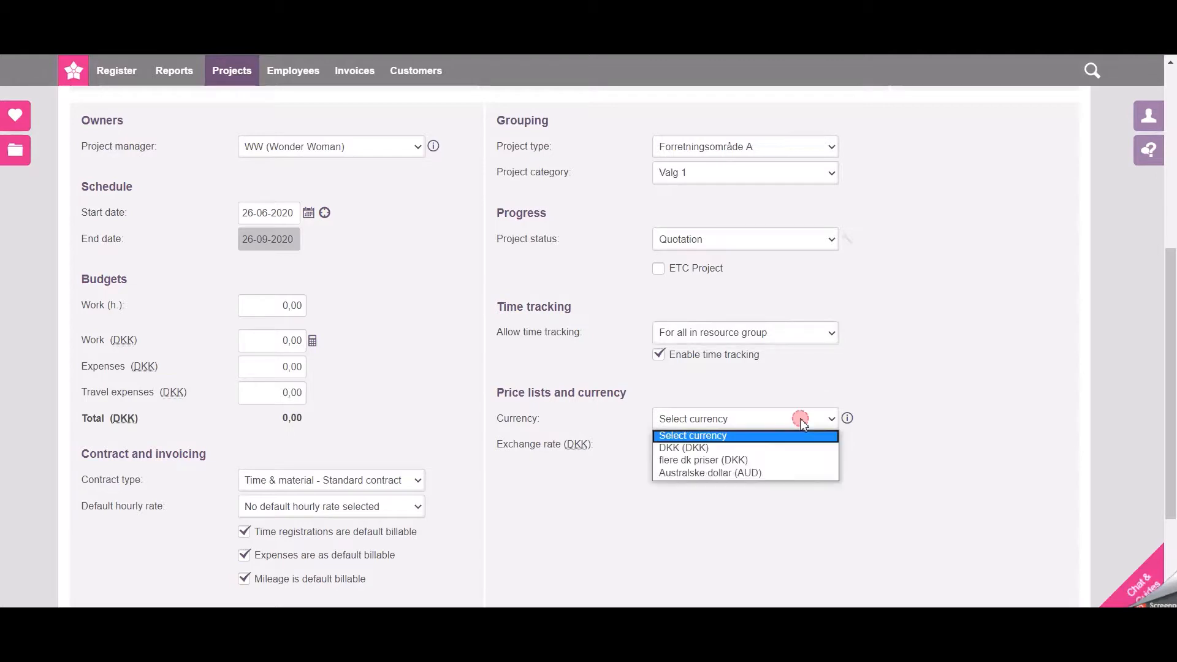
click(684, 448)
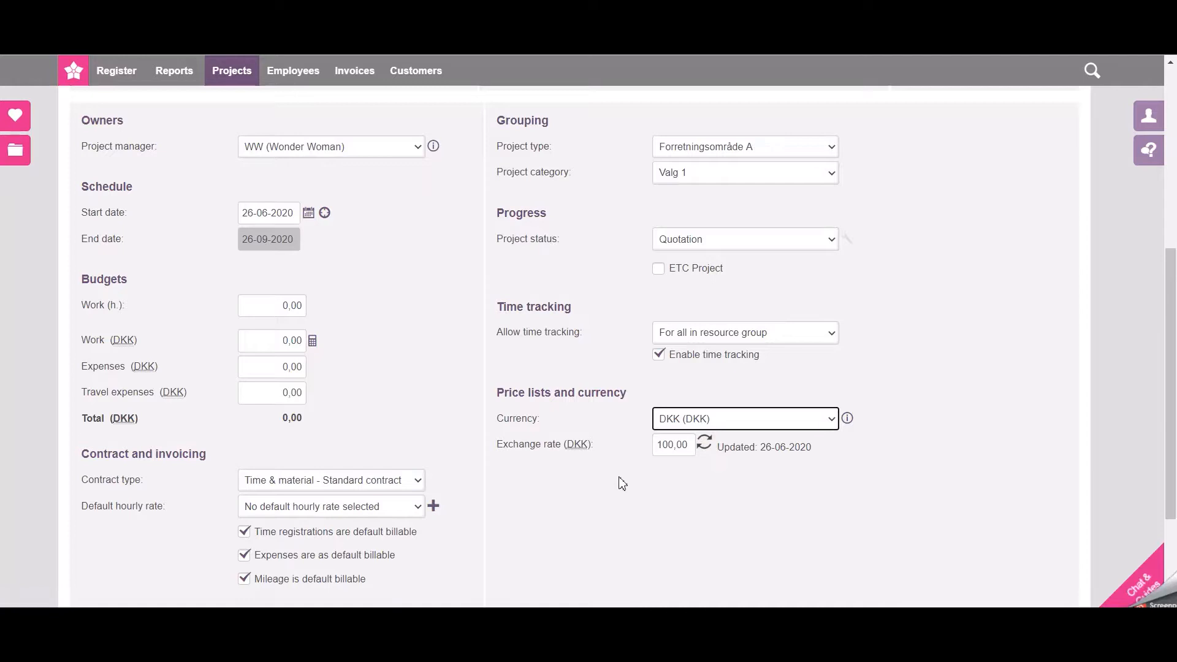
scroll(down, 3)
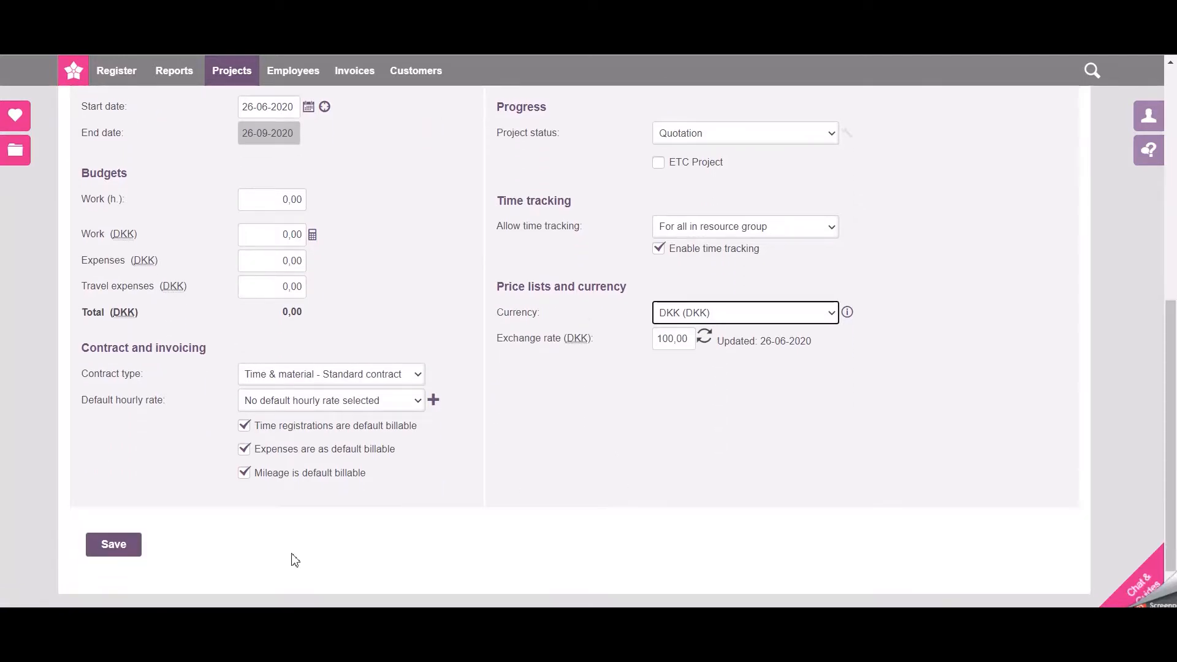
mouse_move(149, 543)
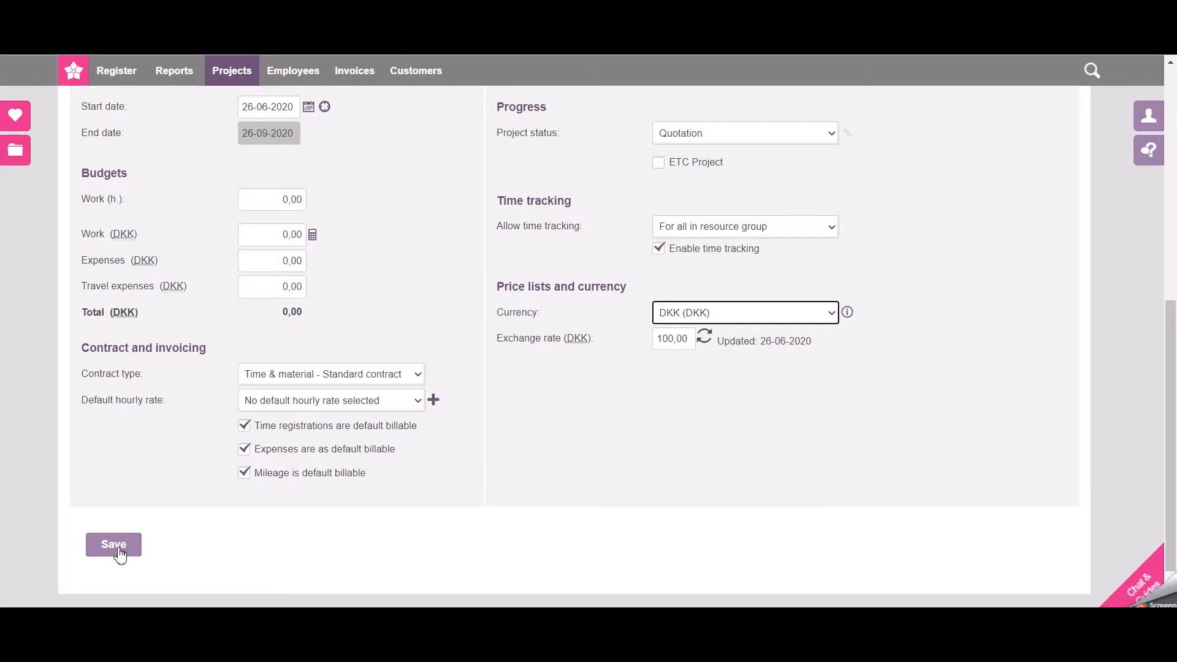
click(113, 543)
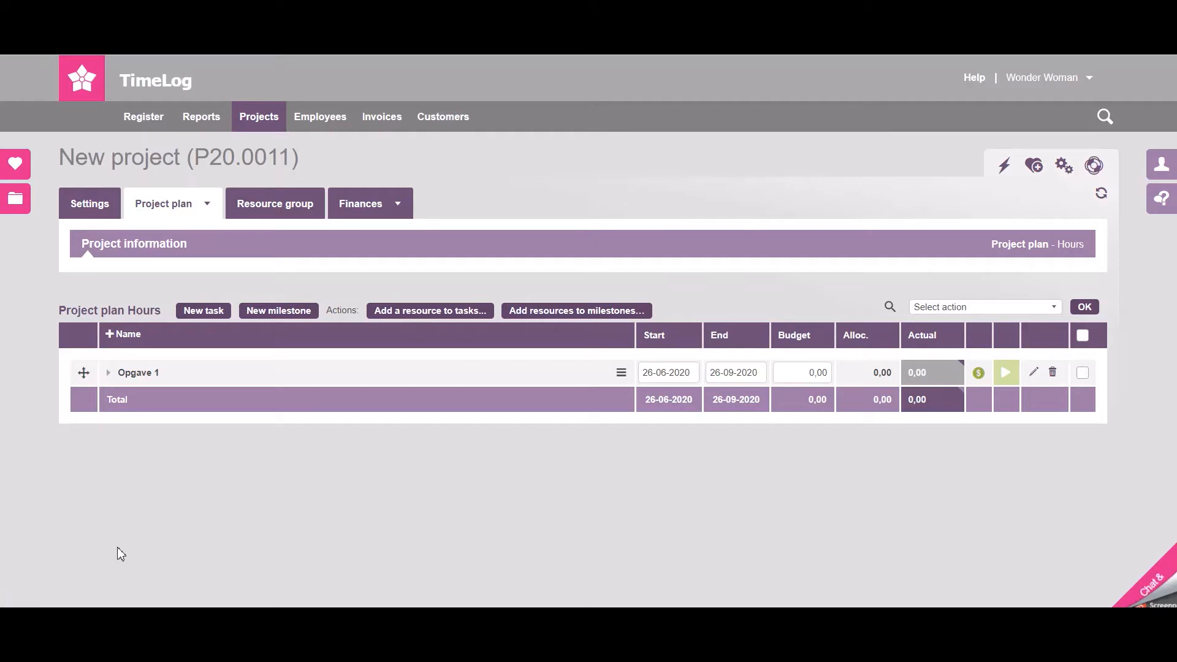
mouse_move(154, 486)
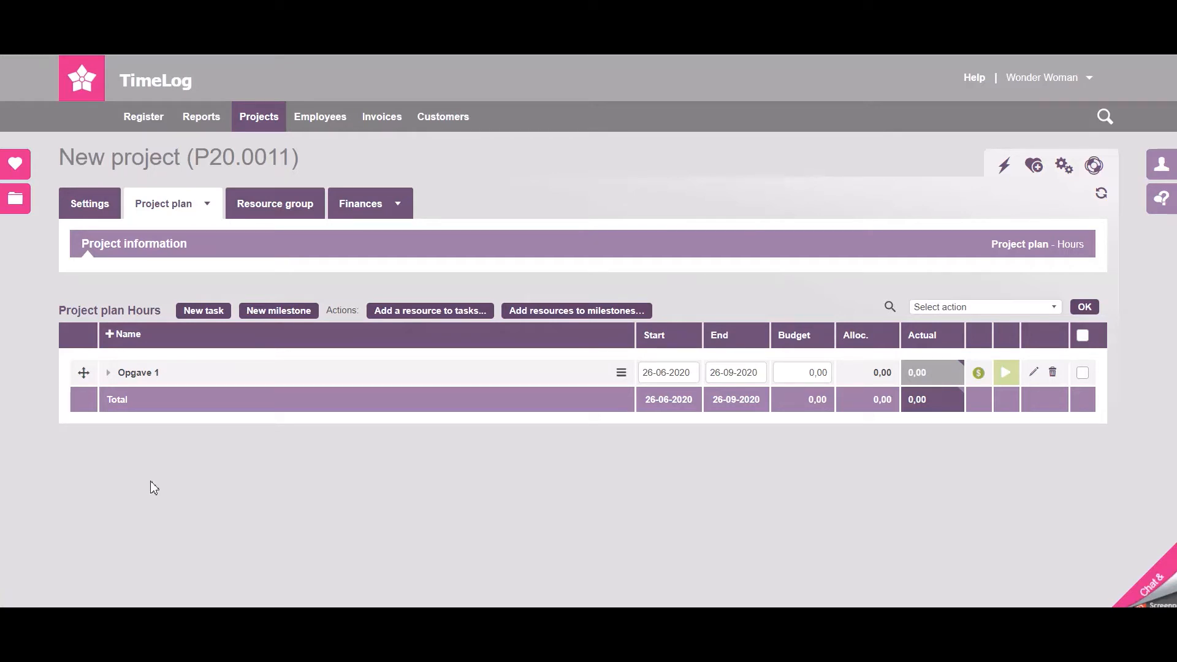